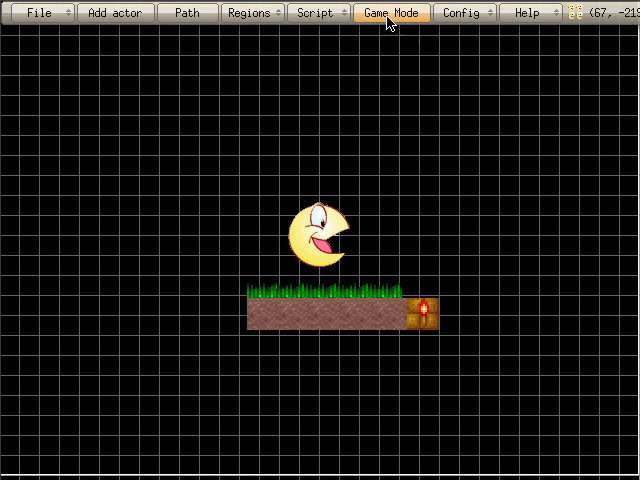
Step: Test-run the scene, then switch Actor Control from the player actor to the 'view' actor
left_click(392, 12)
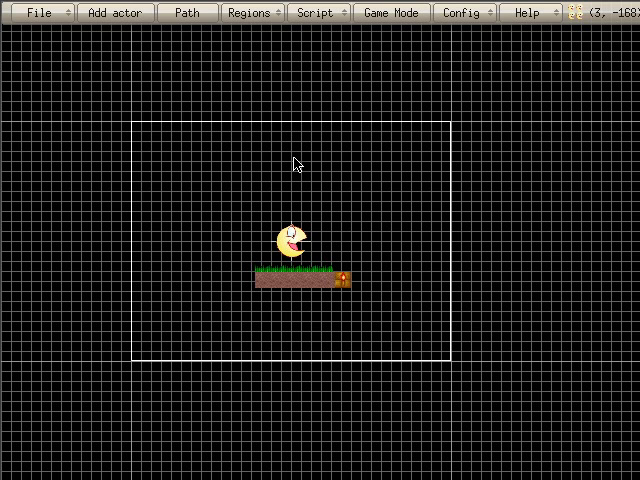
mouse_move(348, 168)
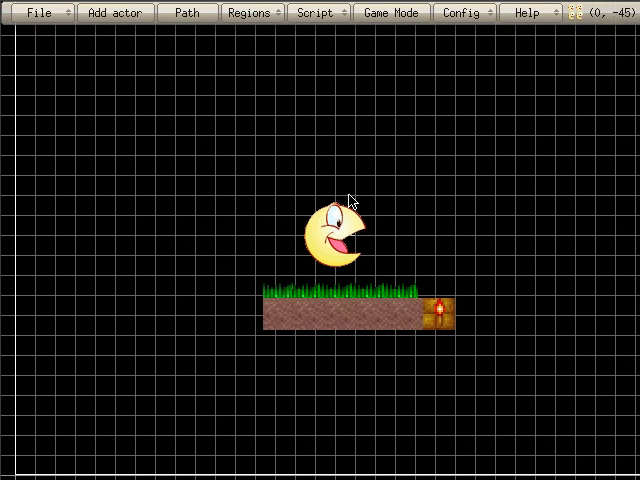
right_click(344, 236)
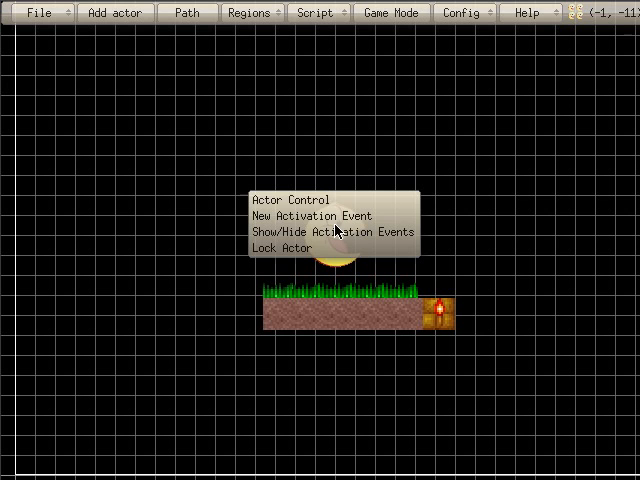
mouse_move(316, 200)
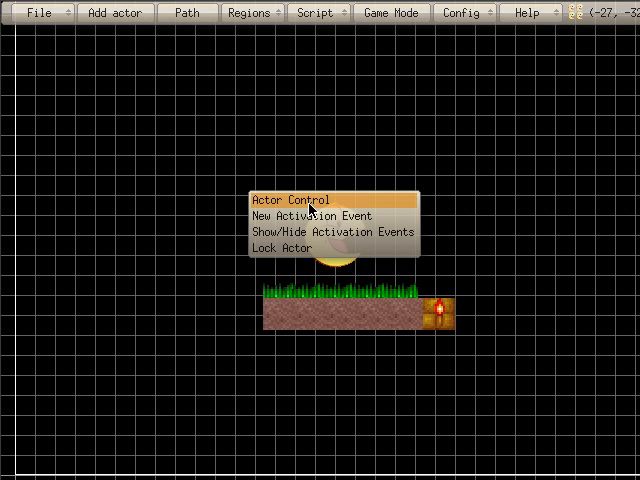
left_click(296, 200)
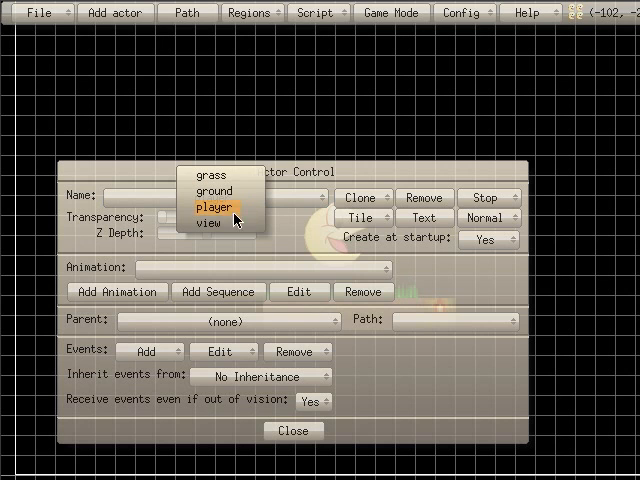
left_click(208, 224)
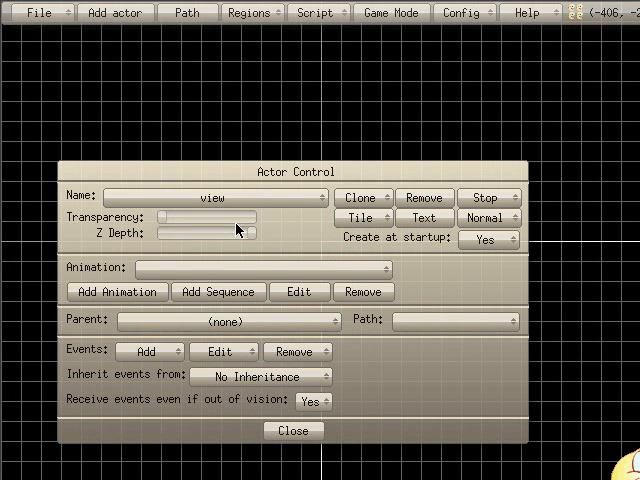
mouse_move(236, 232)
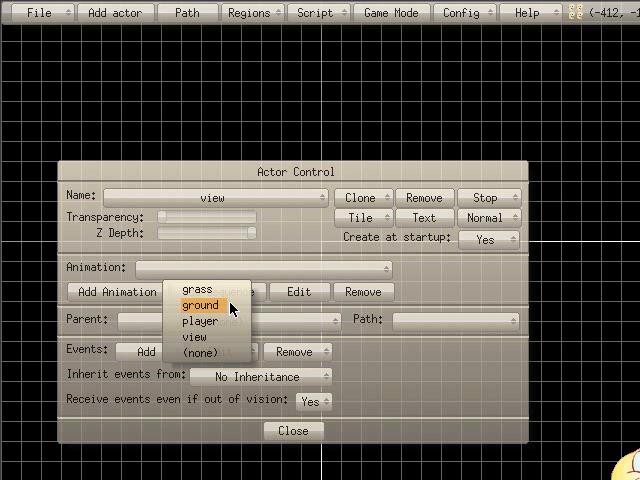
mouse_move(200, 320)
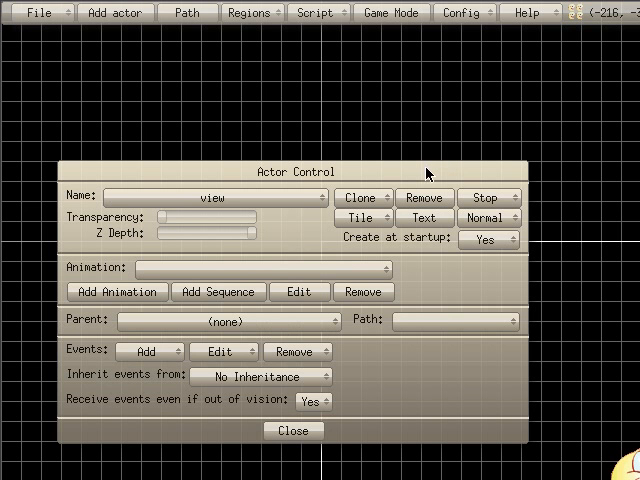
Step: Select the 'ground' actor in Actor Control and clone it as ground.1
left_click(210, 196)
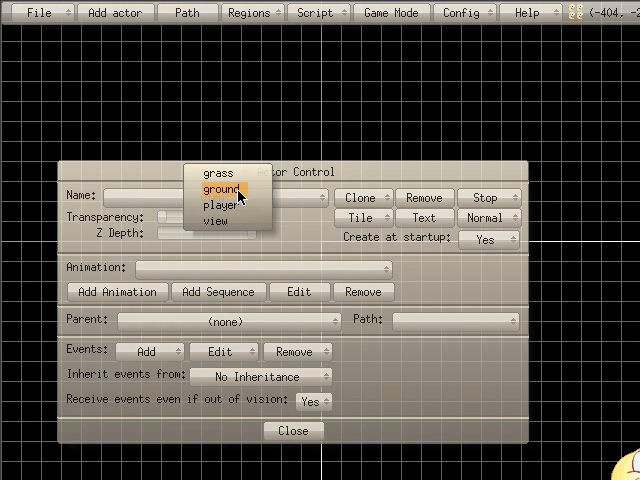
left_click(218, 188)
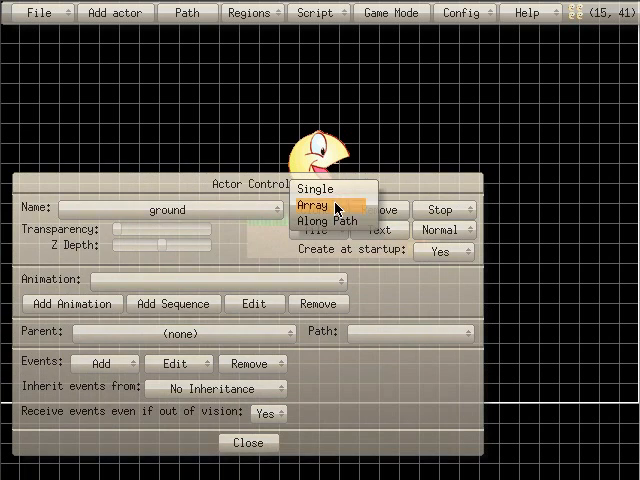
left_click(312, 204)
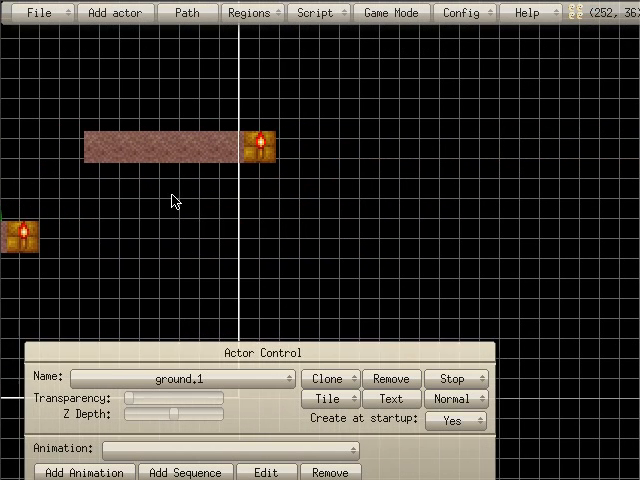
Step: Clone the ground platform once more using the Single clone option
left_click(328, 378)
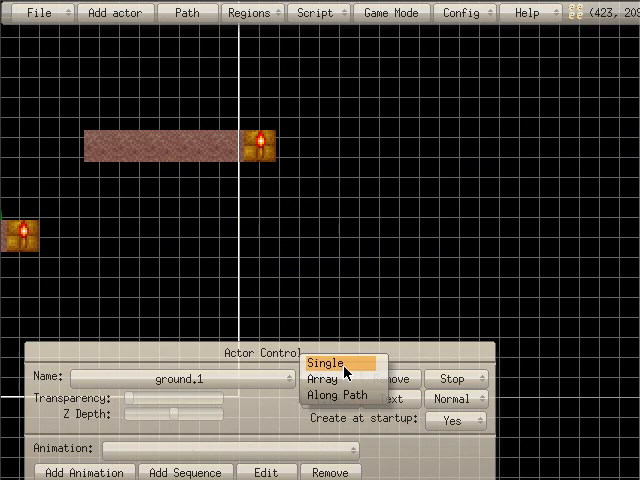
left_click(330, 362)
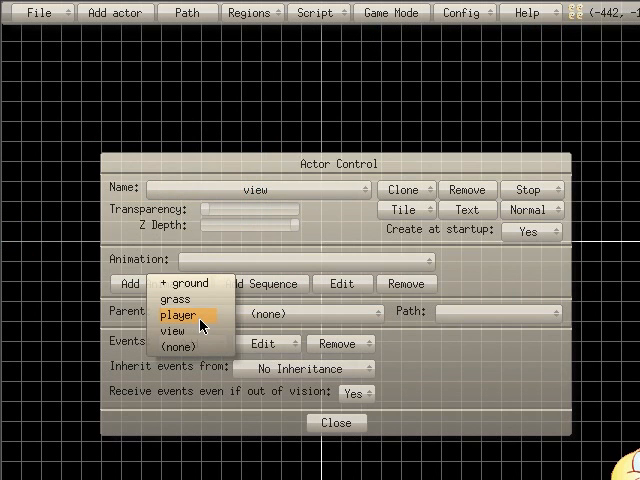
Step: Set the view actor's Parent to 'player' and run Game Mode to check the camera follows
left_click(180, 312)
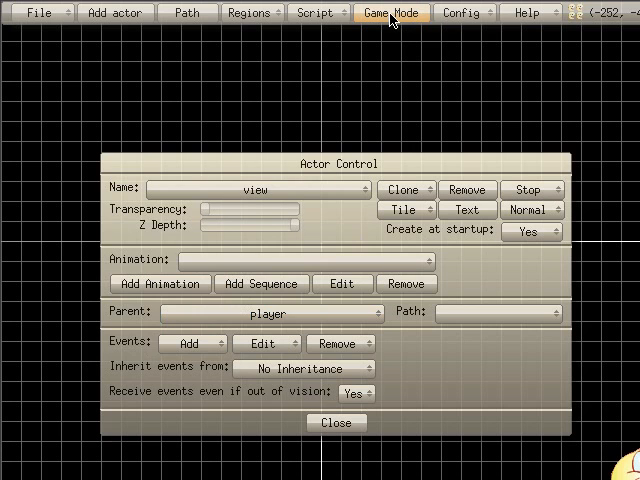
left_click(392, 12)
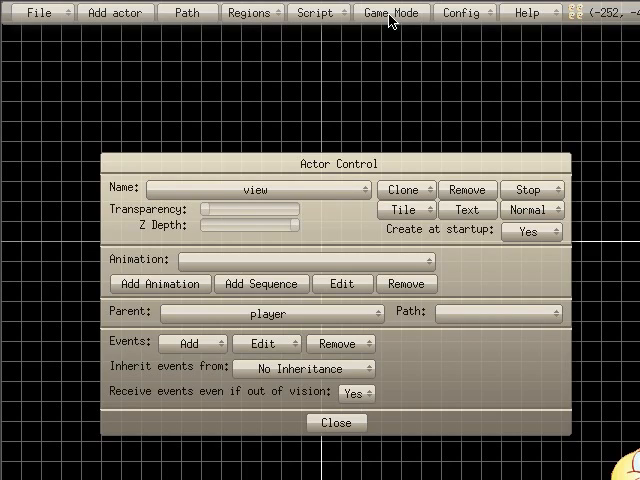
left_click(392, 12)
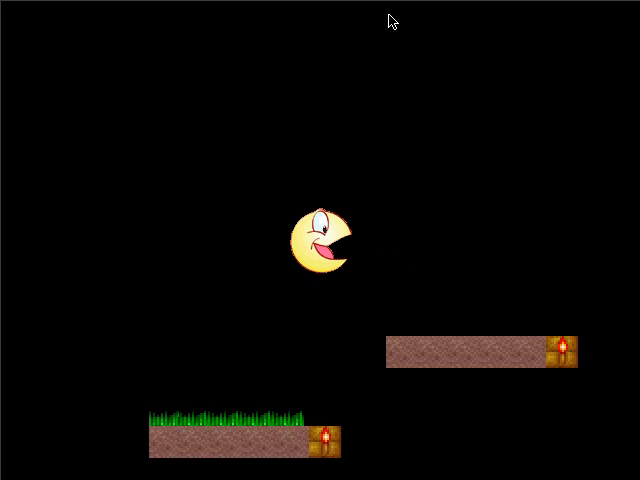